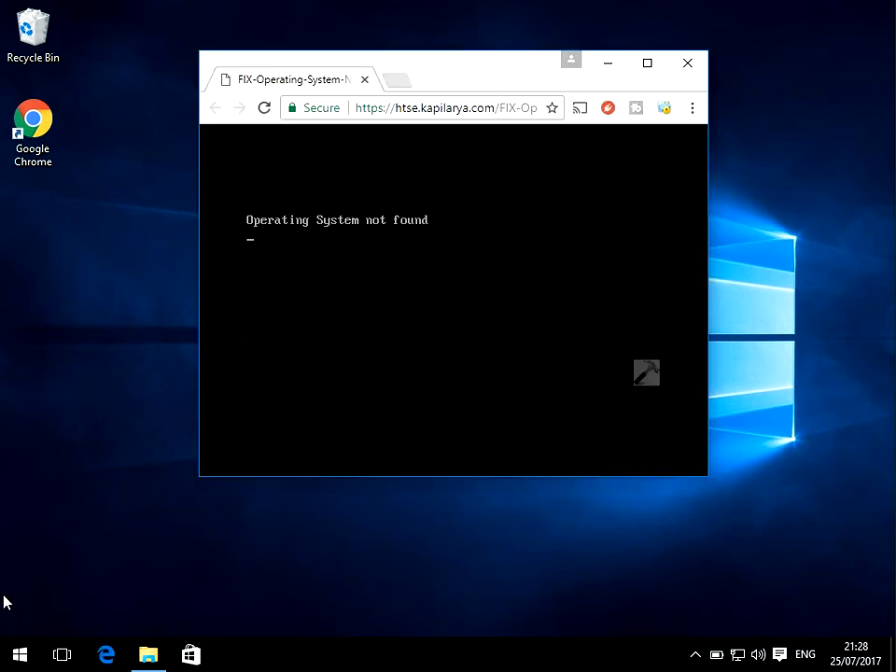
pyautogui.moveTo(346, 330)
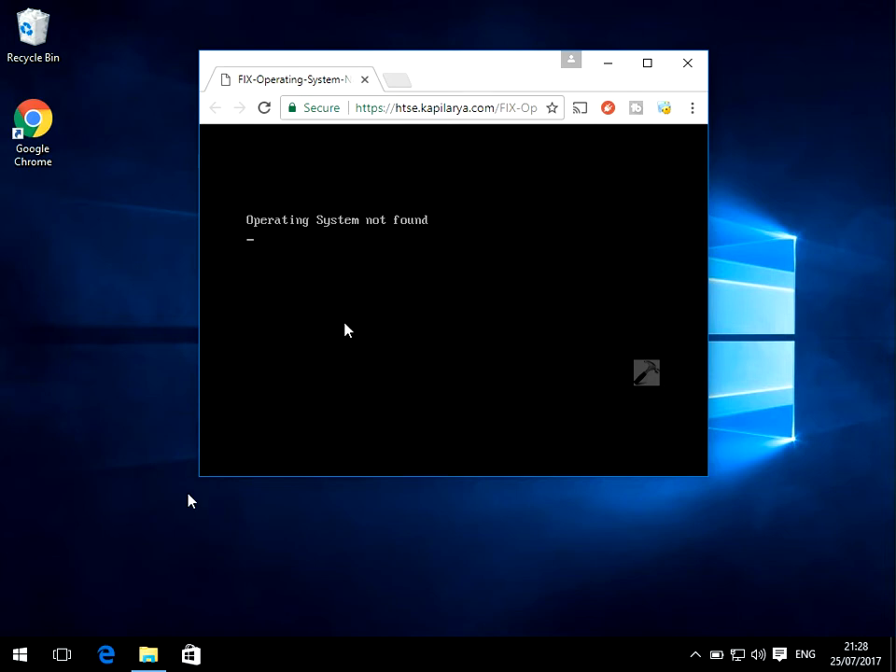
pyautogui.moveTo(180, 233)
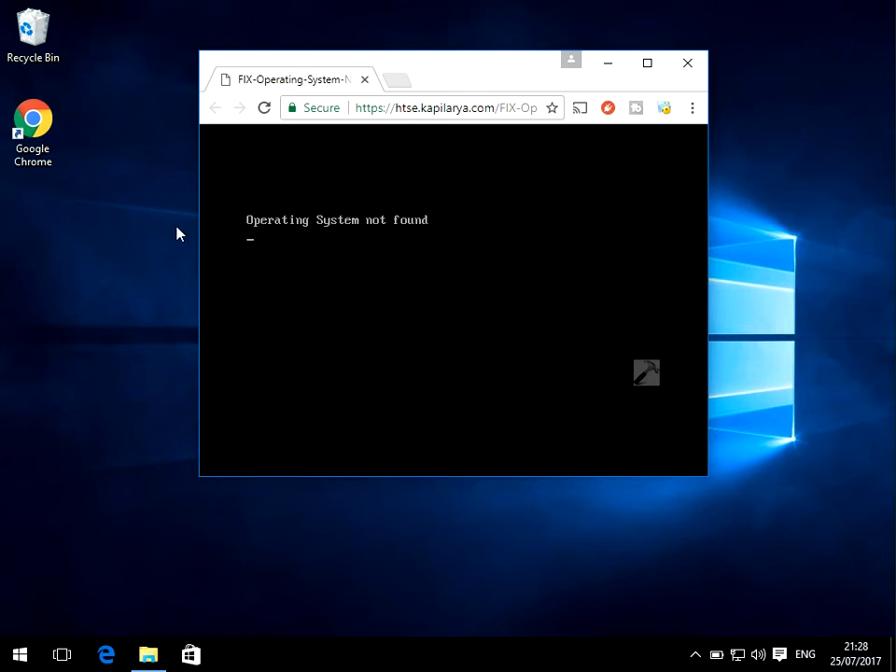
# - Close the 'Operating System not found' Chrome page and check the install disc in CD Drive (D:)
pyautogui.click(688, 62)
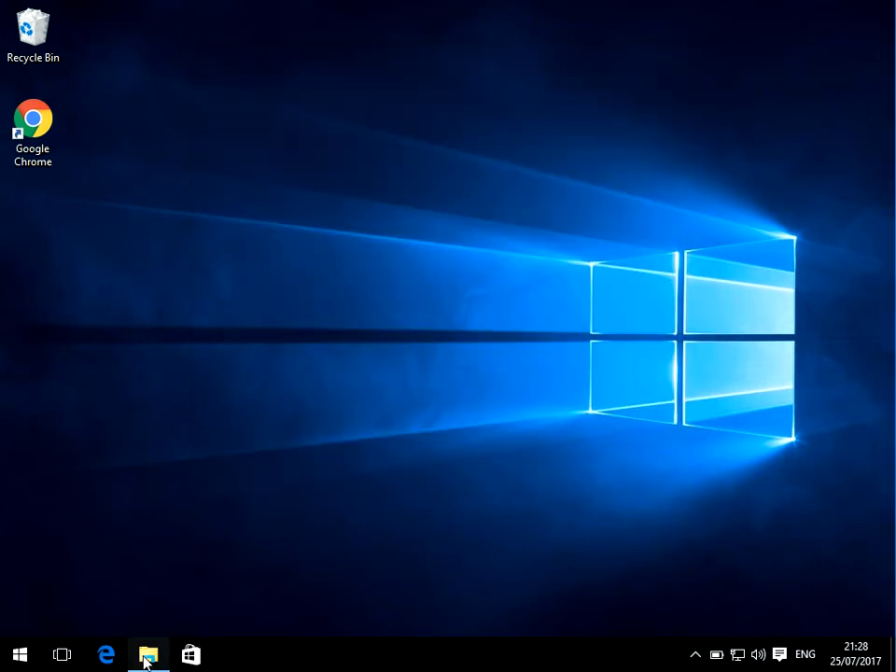
pyautogui.click(148, 654)
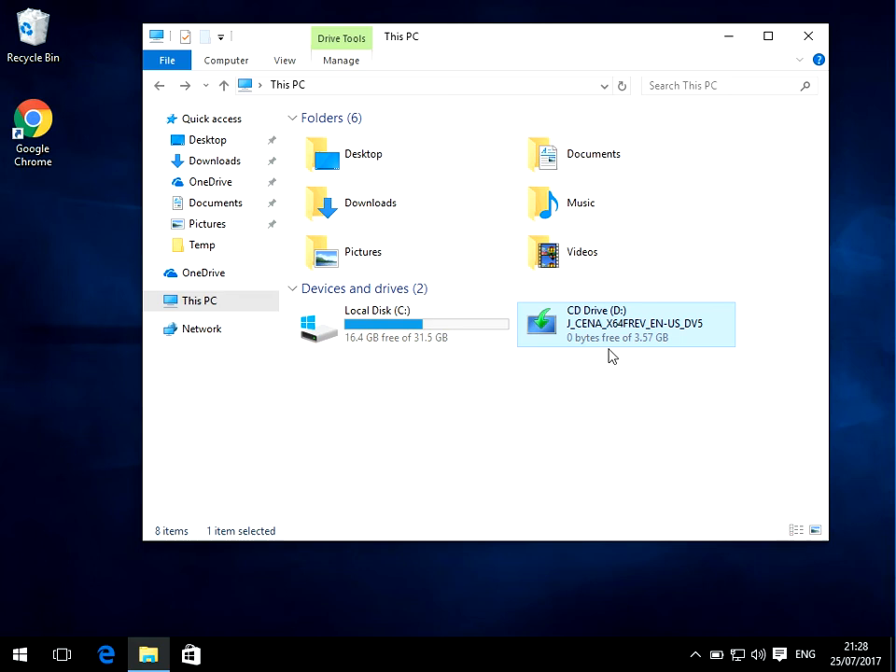
pyautogui.doubleClick(626, 324)
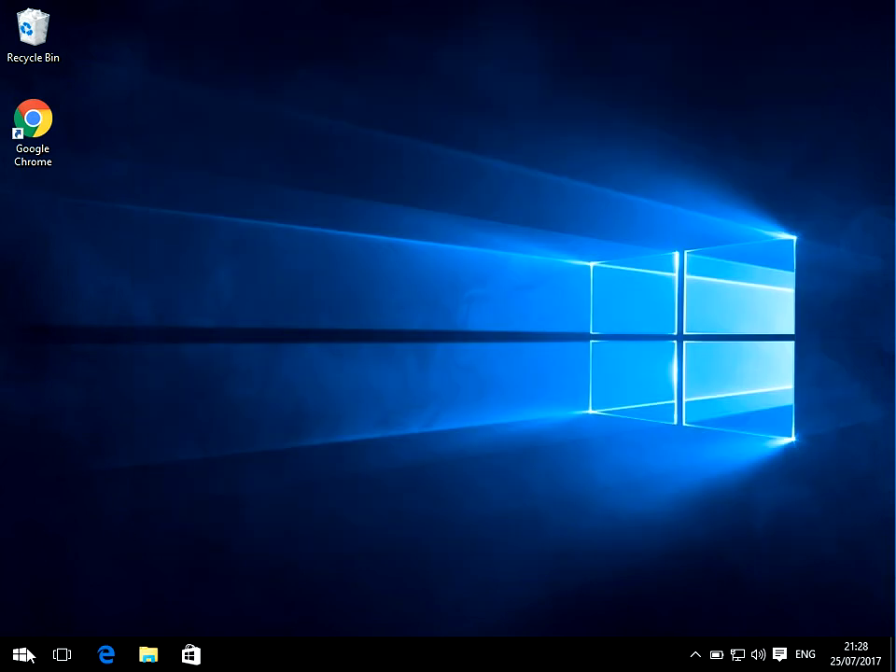
# - Restart the PC through the Start menu's Power options
pyautogui.click(21, 653)
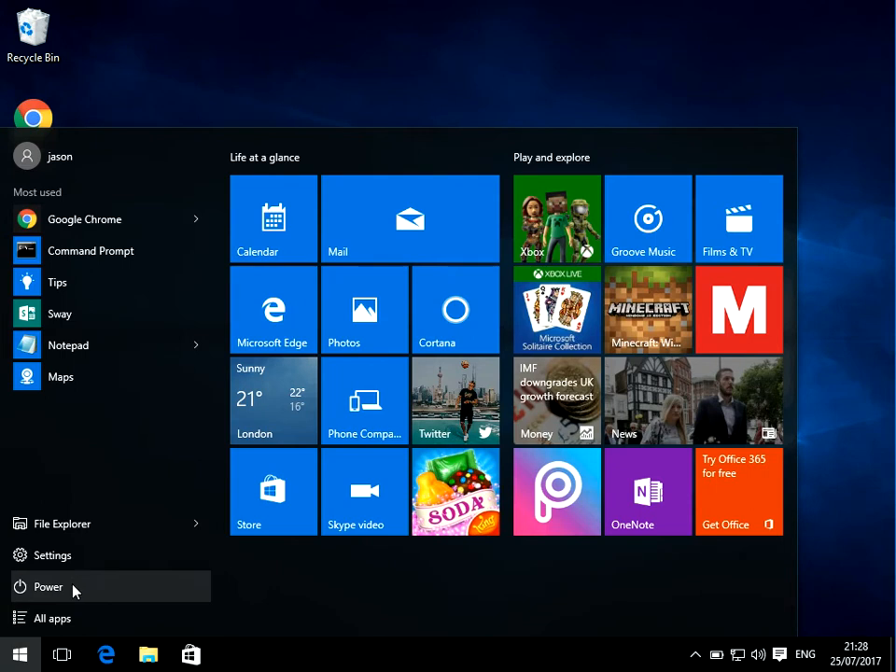
pyautogui.click(48, 586)
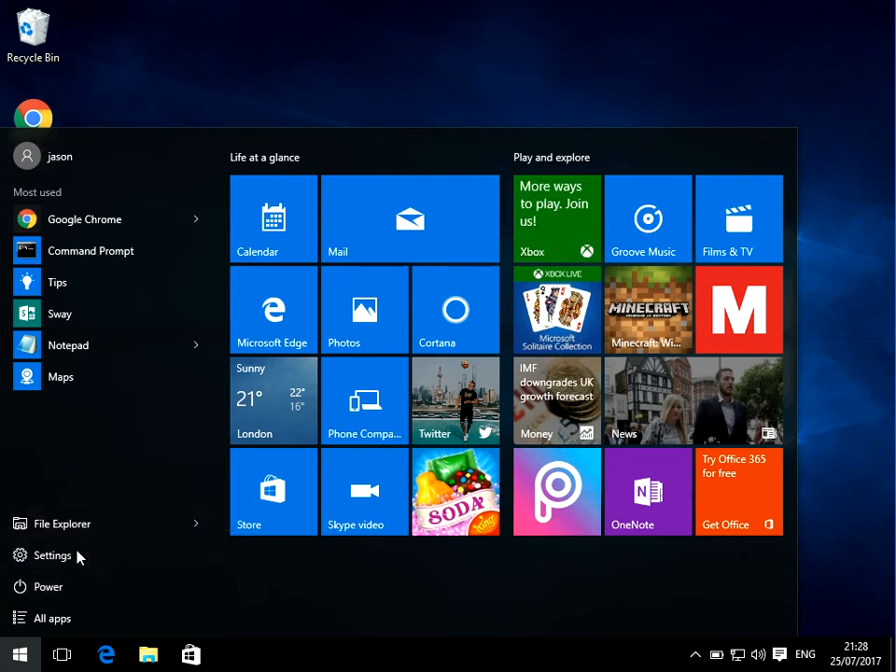
pyautogui.click(48, 586)
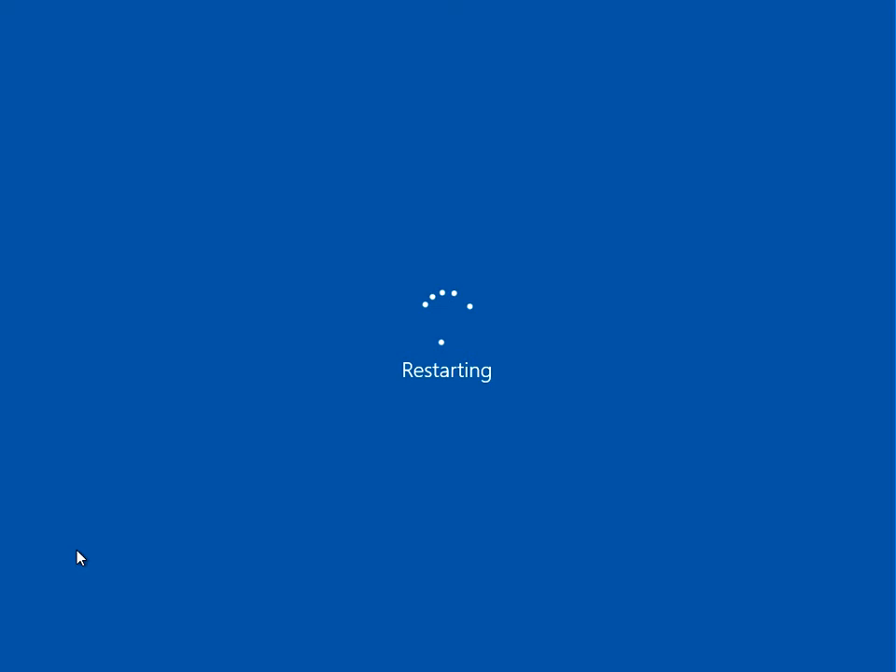
pyautogui.moveTo(11, 462)
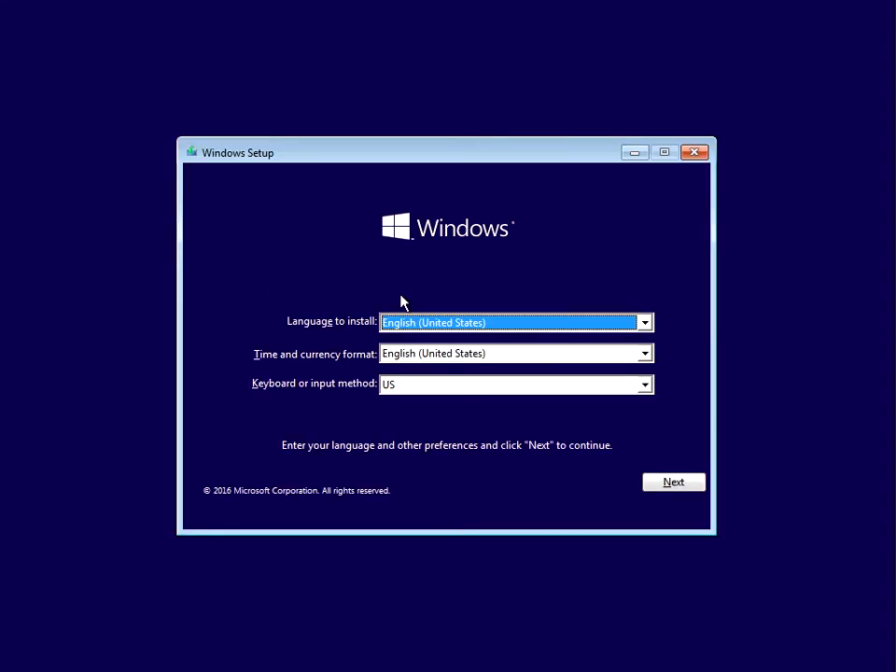
pyautogui.moveTo(504, 334)
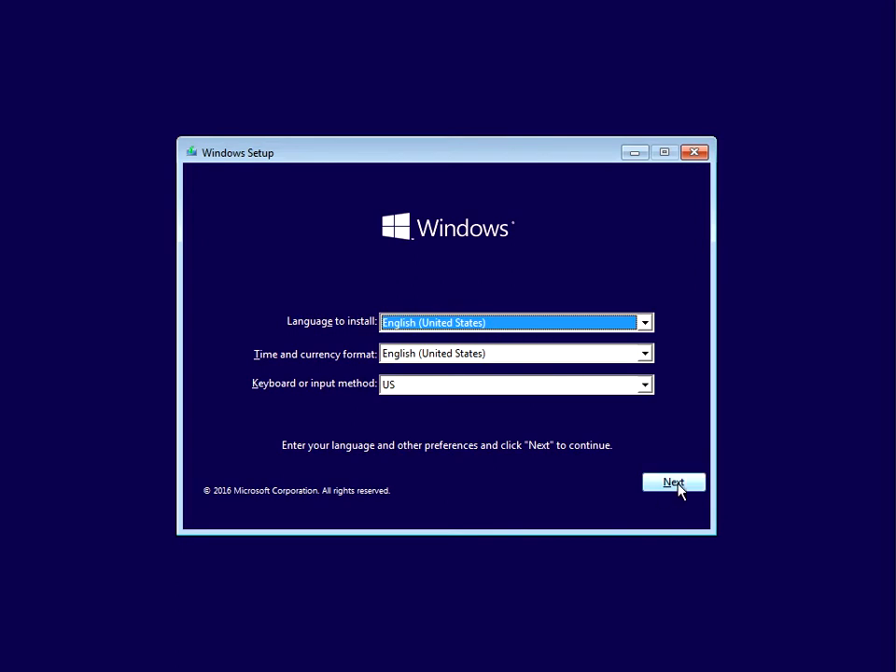
# - Accept English (United States) settings and choose 'Repair your computer'
pyautogui.click(673, 482)
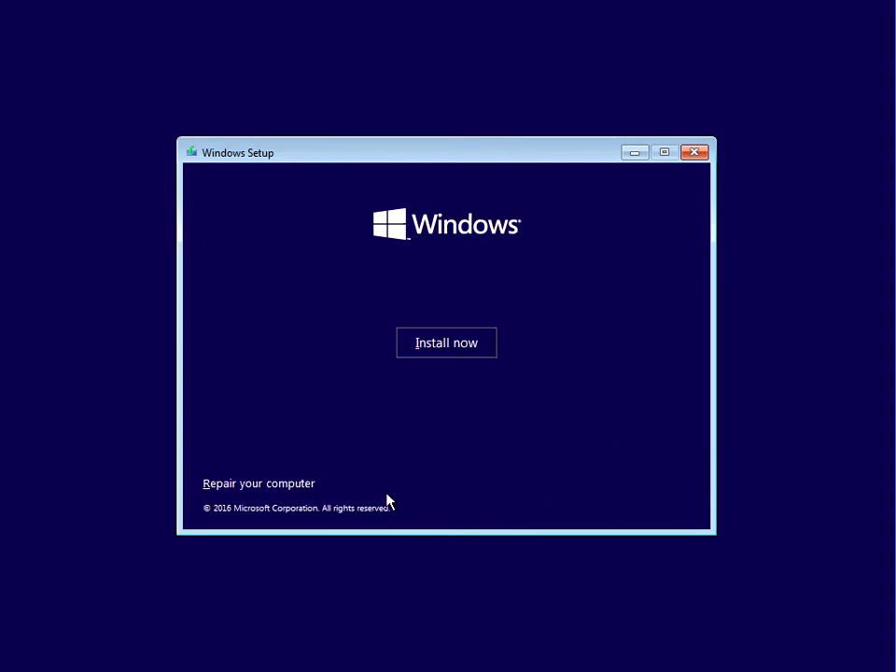
pyautogui.moveTo(269, 492)
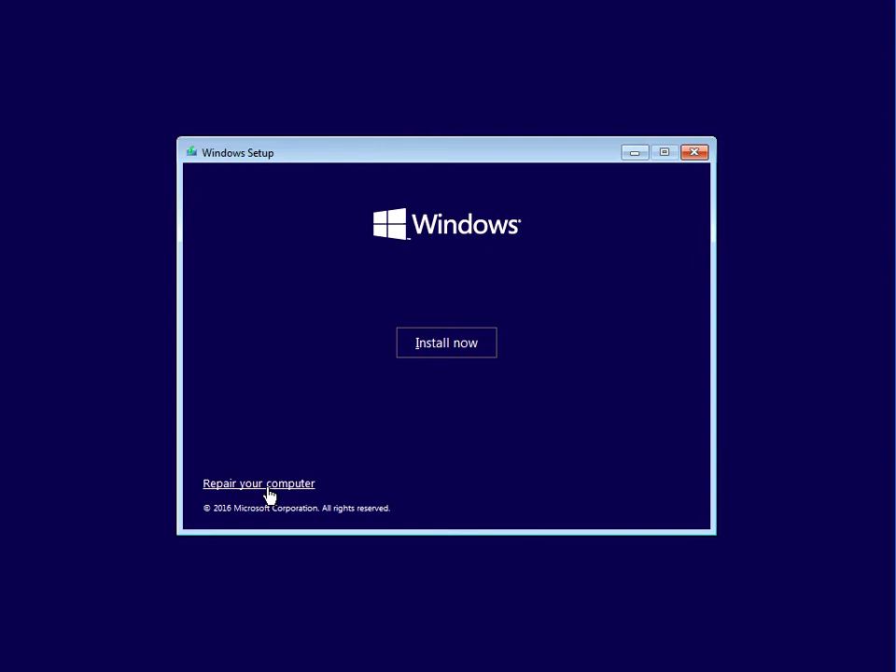
pyautogui.click(259, 483)
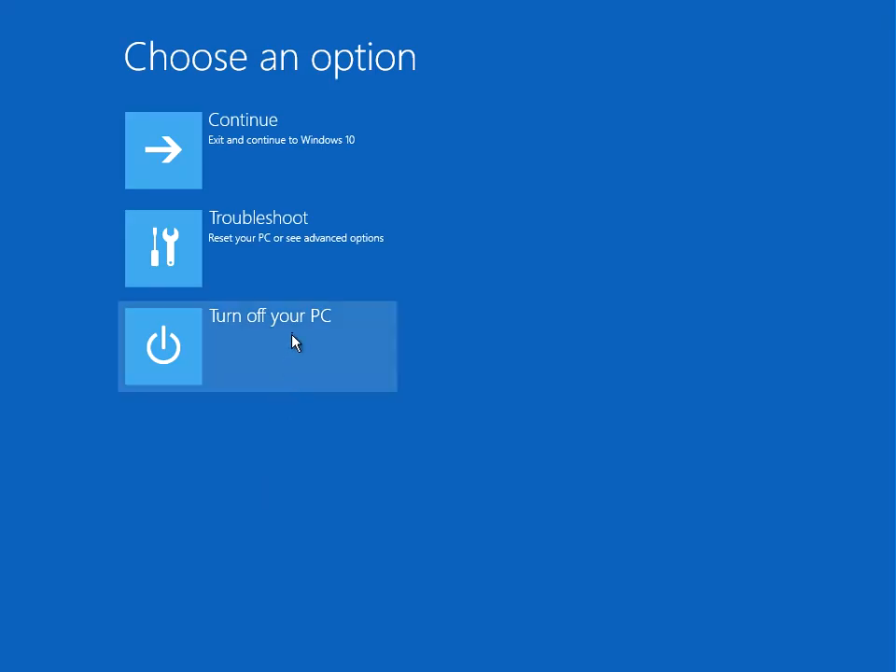
pyautogui.moveTo(255, 264)
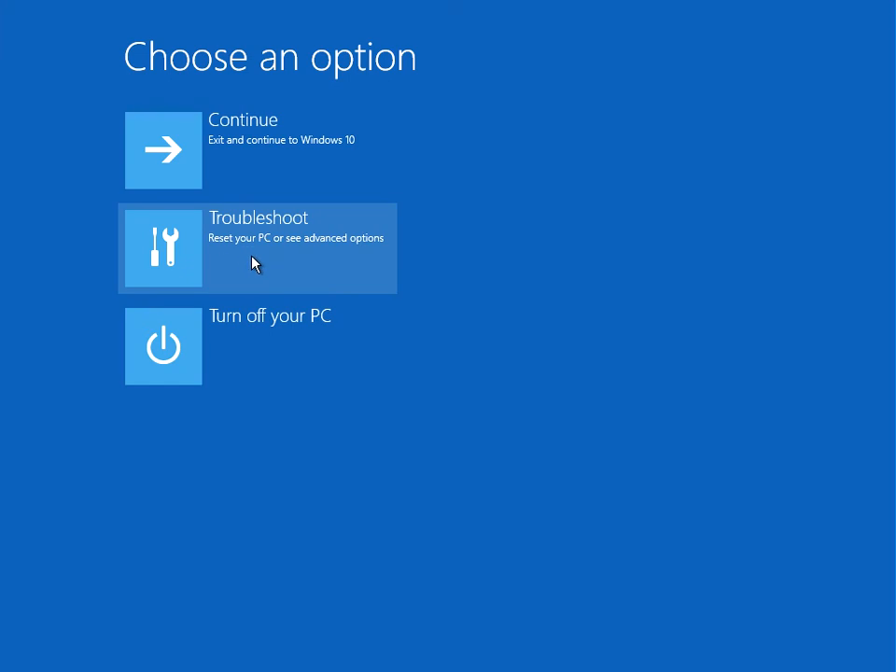
# - Visit Troubleshoot > Advanced options, back out to Choose an option, and reopen Troubleshoot
pyautogui.click(257, 248)
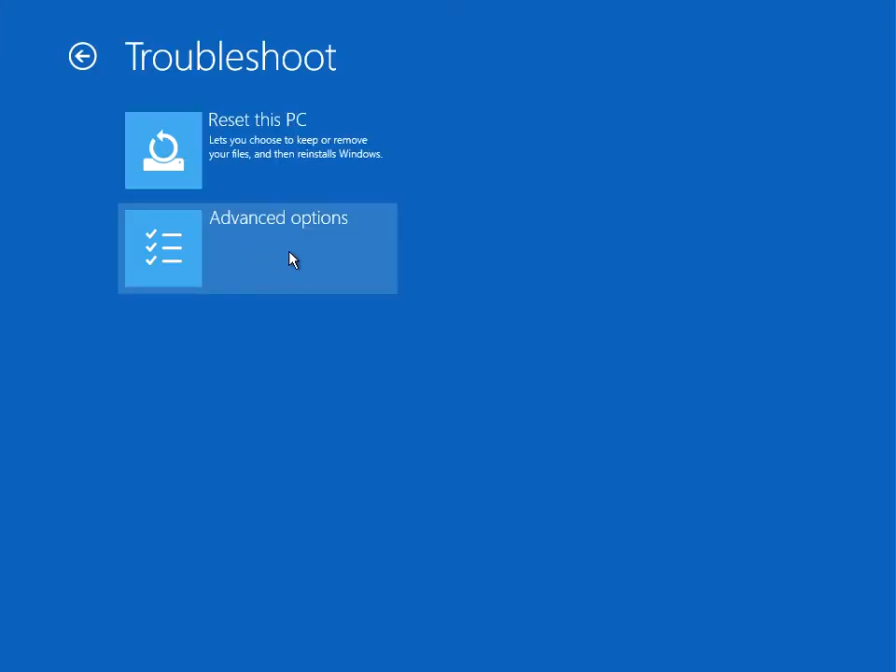
pyautogui.click(257, 248)
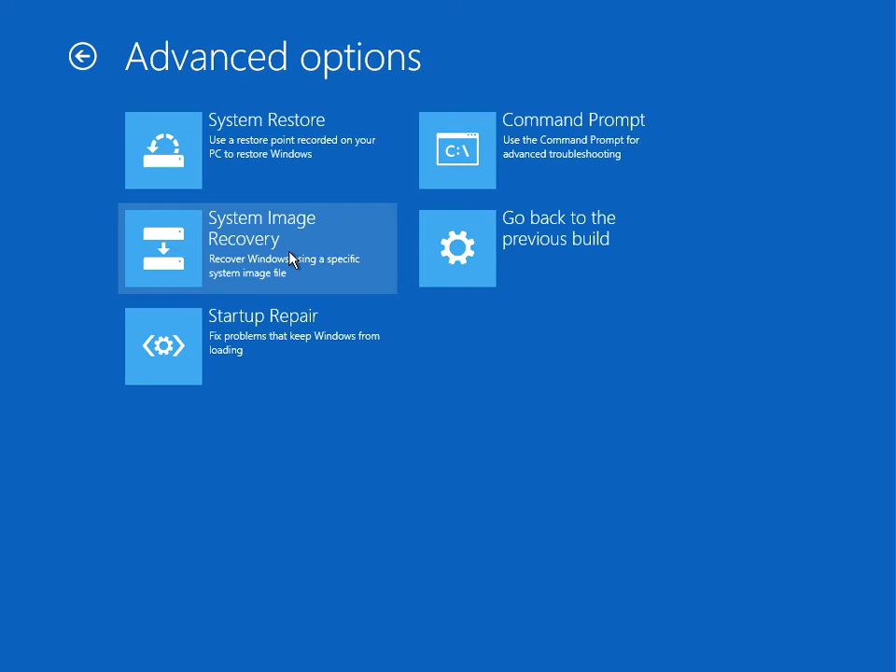
pyautogui.moveTo(149, 343)
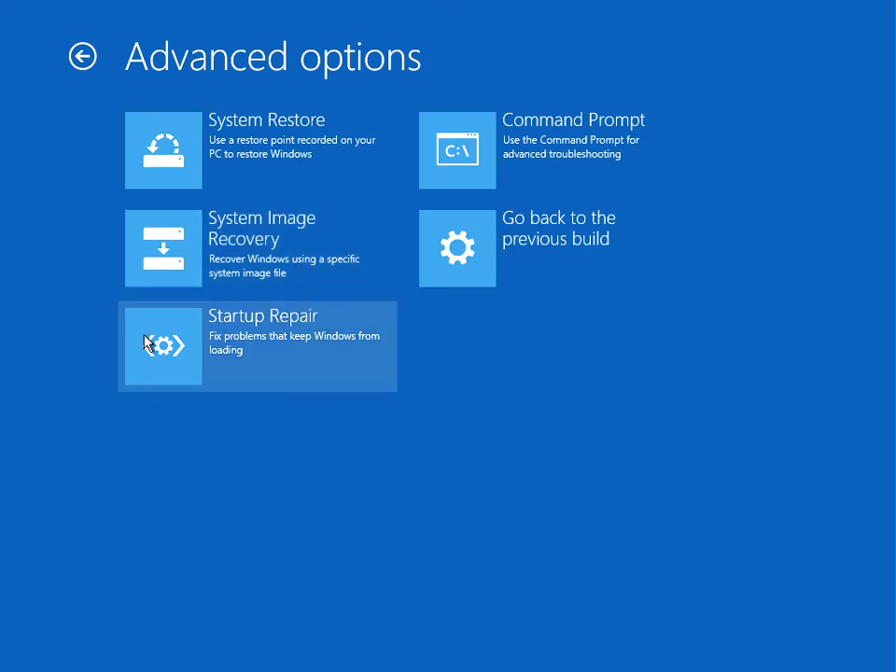
pyautogui.moveTo(53, 314)
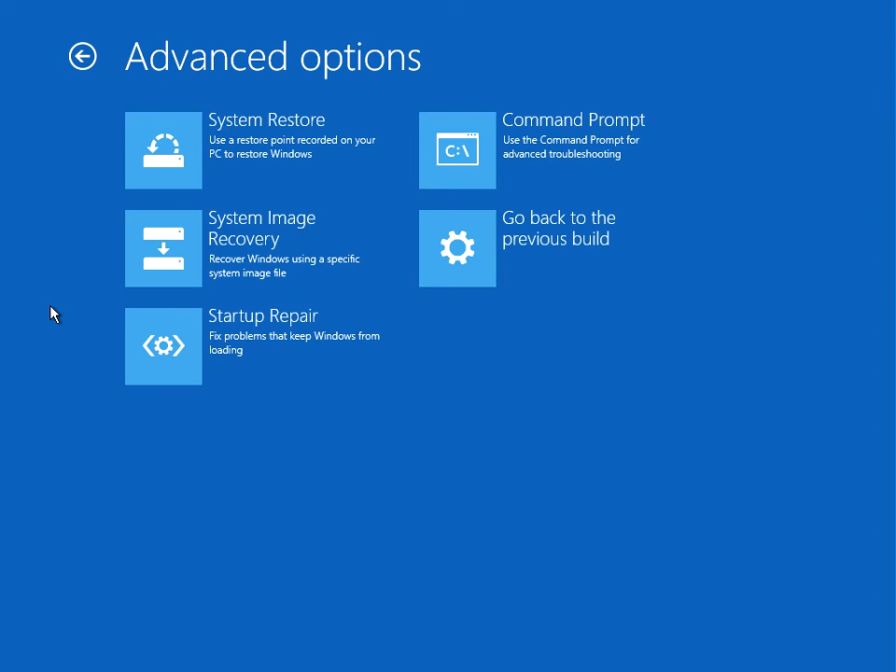
pyautogui.moveTo(7, 313)
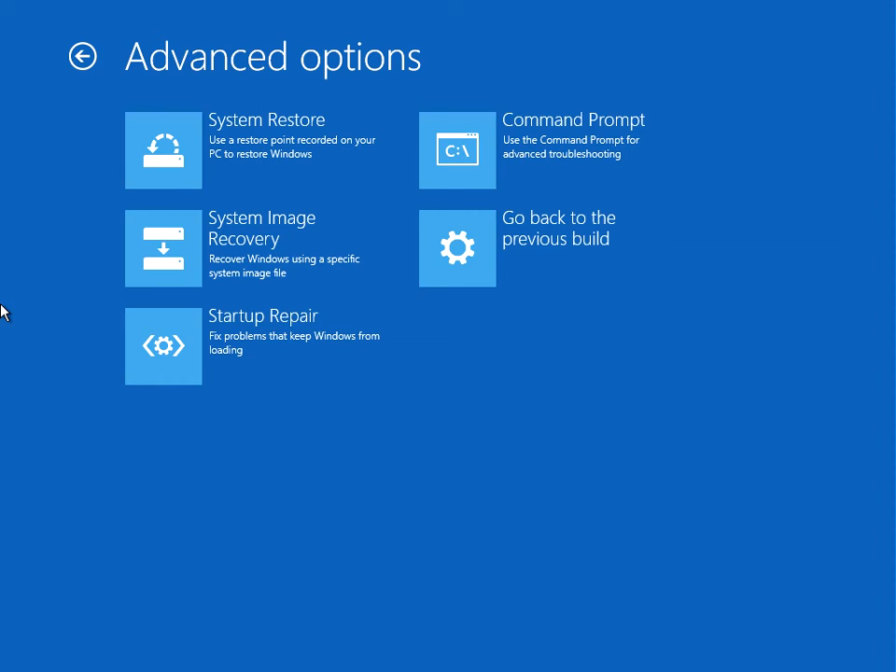
pyautogui.moveTo(112, 369)
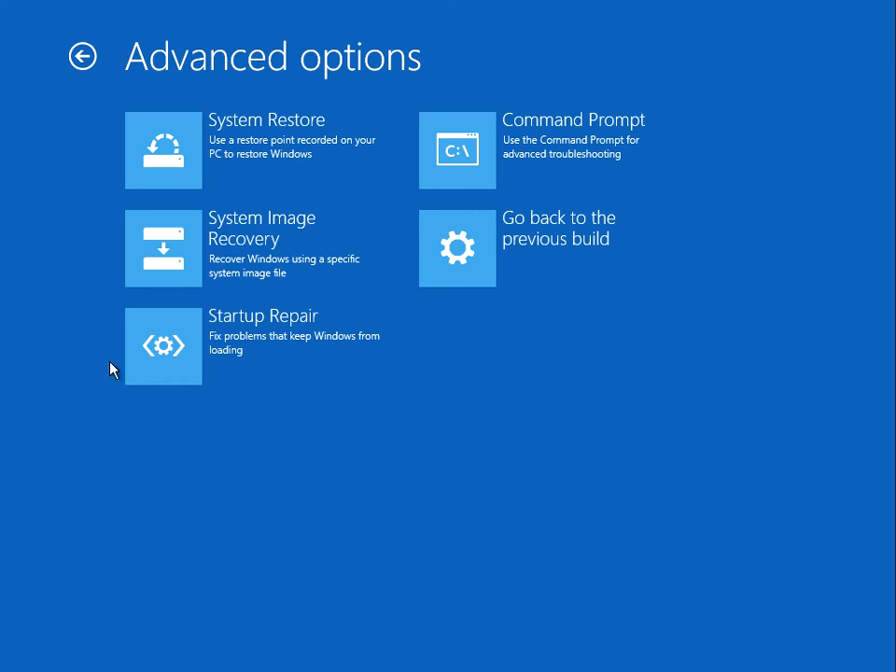
pyautogui.moveTo(360, 367)
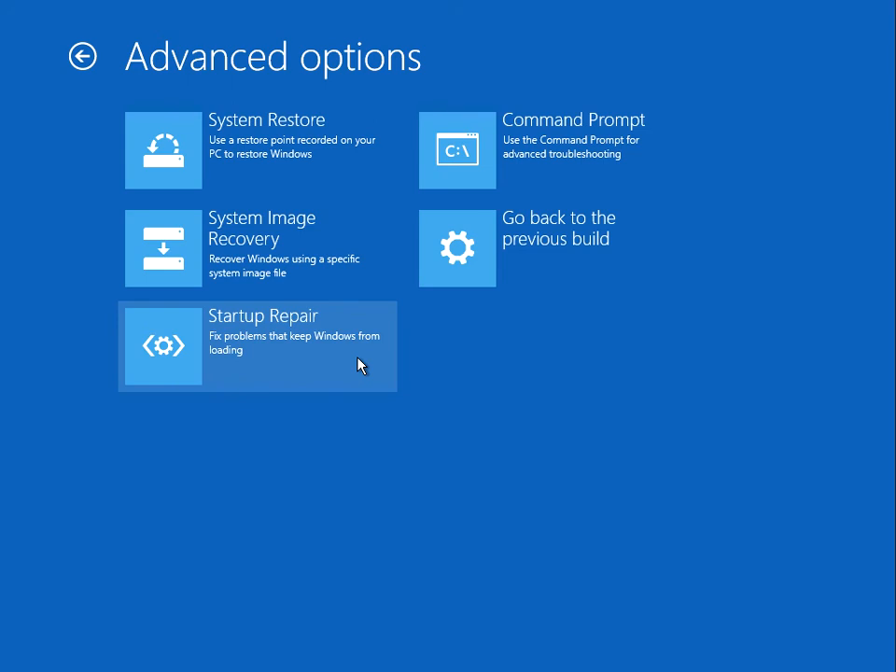
pyautogui.moveTo(117, 109)
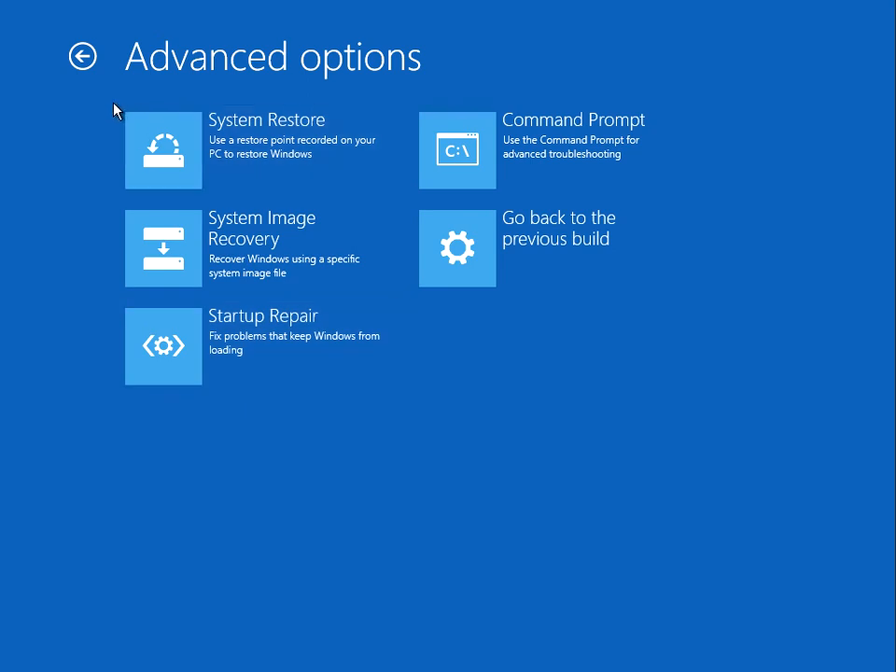
pyautogui.click(83, 56)
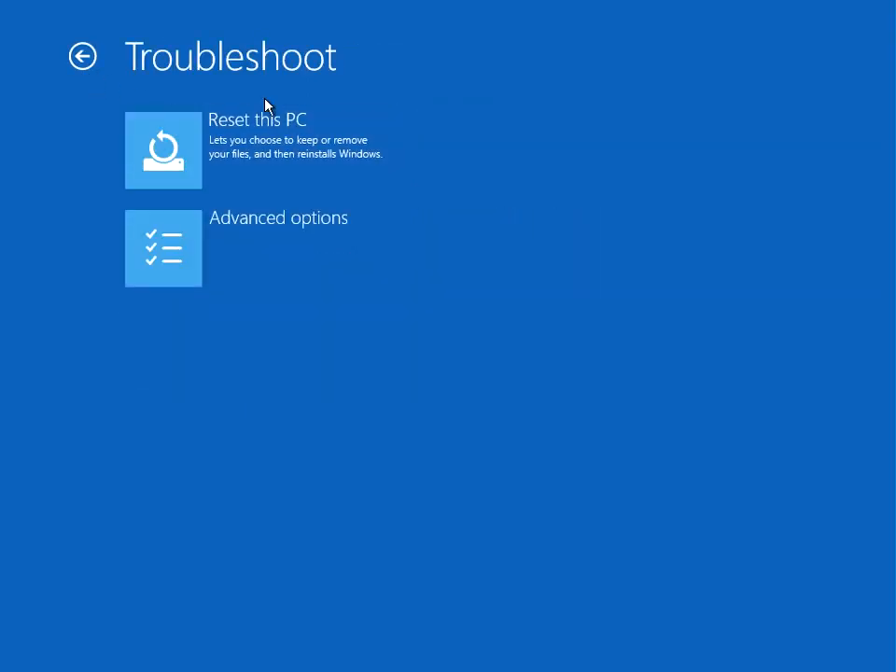
pyautogui.click(83, 56)
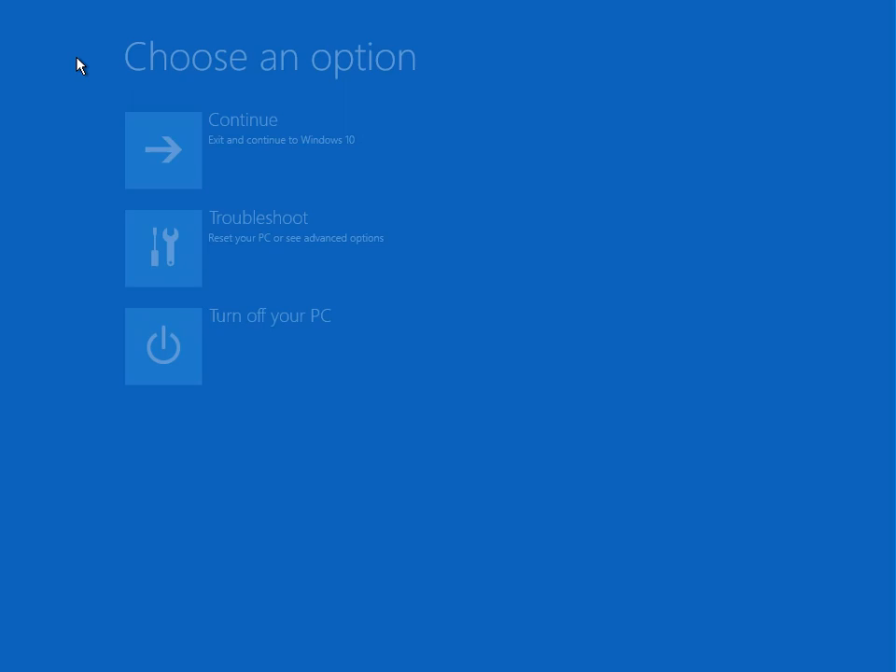
pyautogui.click(163, 247)
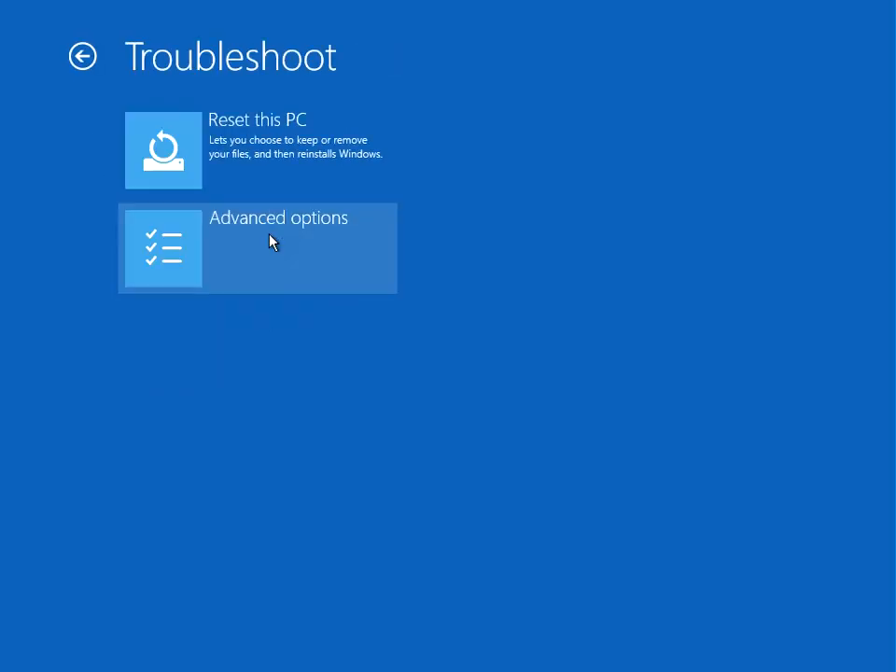
pyautogui.moveTo(303, 154)
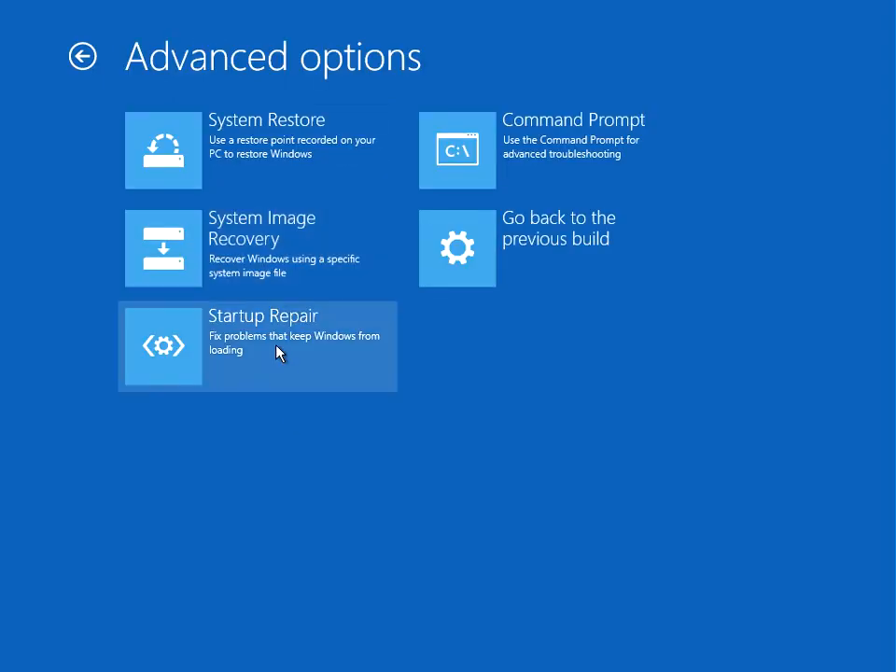
pyautogui.moveTo(26, 290)
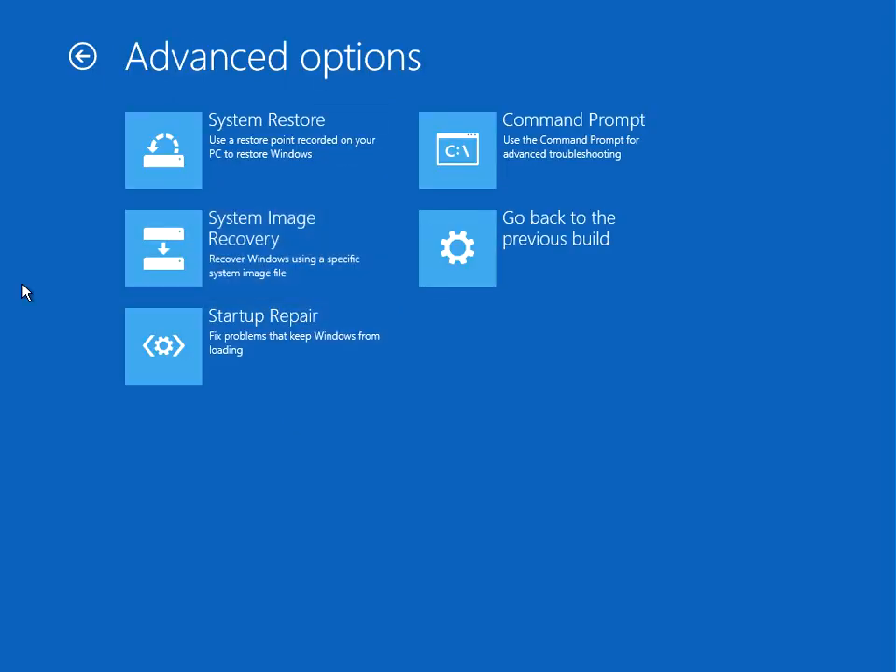